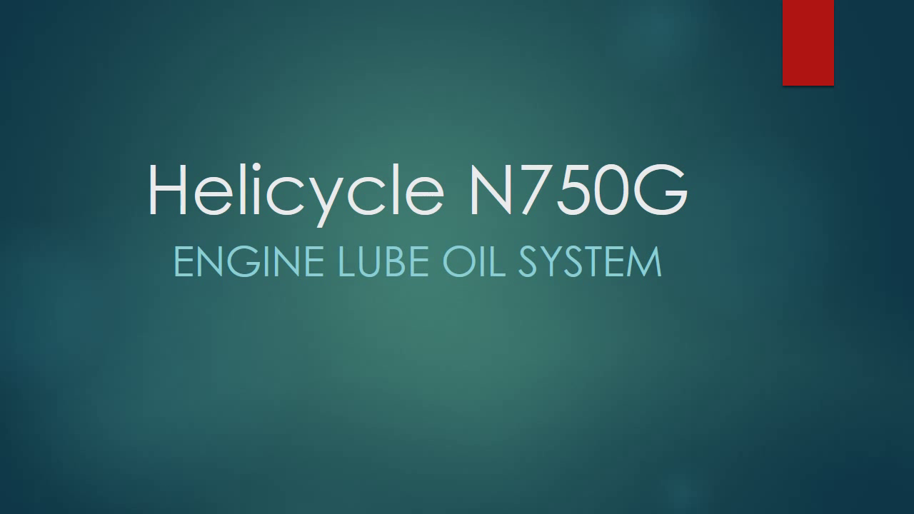
Advance to the lube oil diagram and trace the 25 PSI relief valve bypass path
{"action": "key", "text": "Right"}
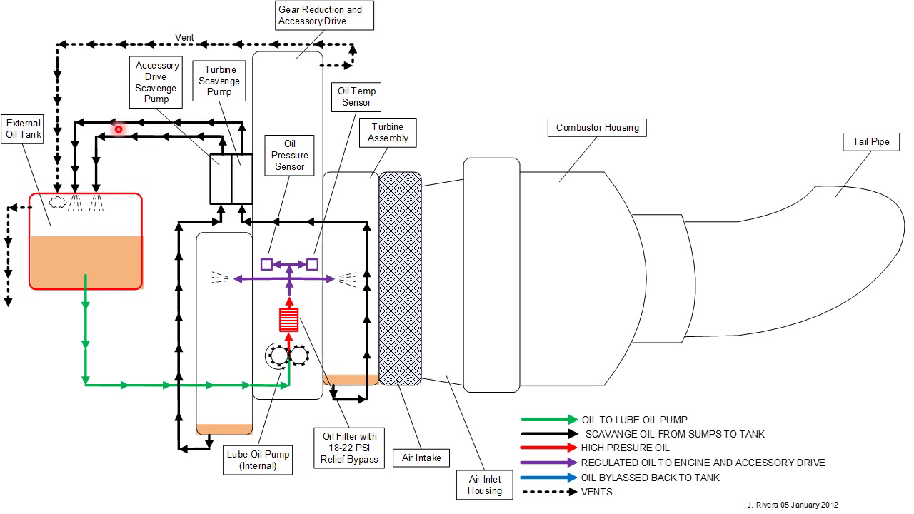
{"action": "left_click_drag", "start_coordinate": [118, 130], "coordinate": [95, 227]}
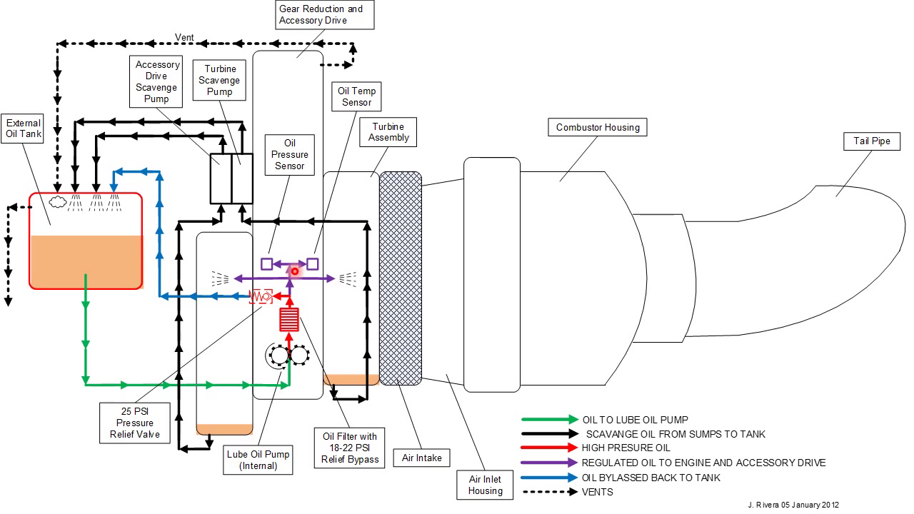
Trace oil flow on the schematic, then reach the N750G relief valve and filter photo slide
{"action": "left_click_drag", "start_coordinate": [295, 271], "coordinate": [344, 301]}
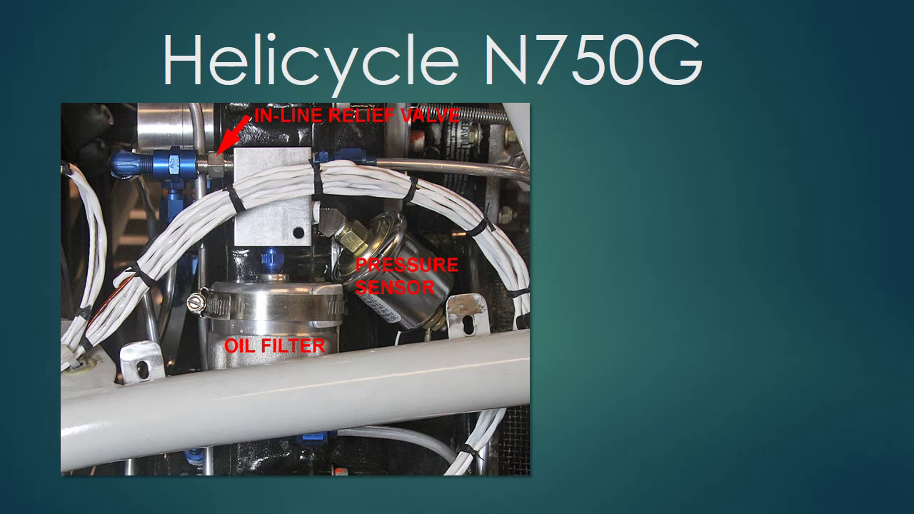
{"action": "key", "text": "Right"}
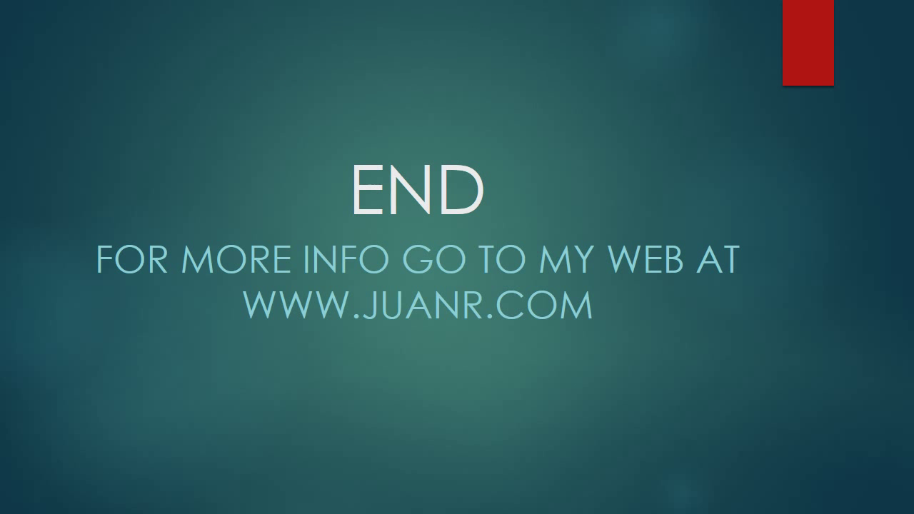